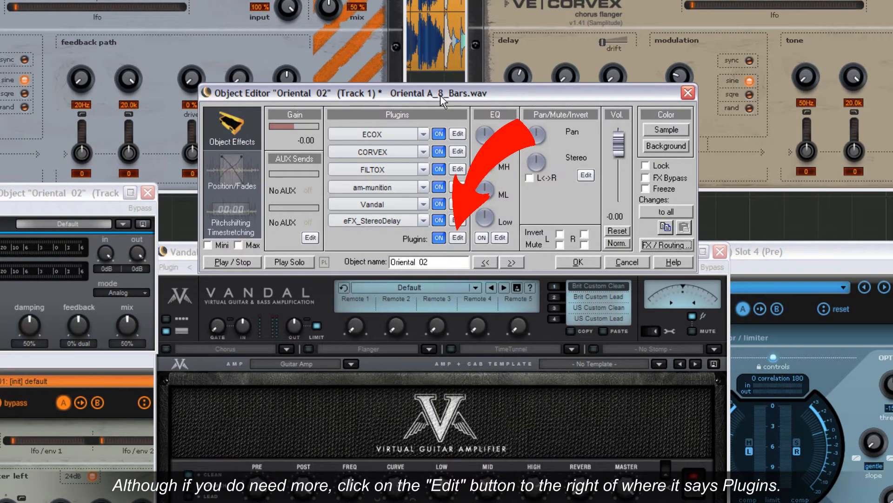
# Open the plug-in configuration window listing Oriental 02's six chained effects.
pyautogui.click(456, 238)
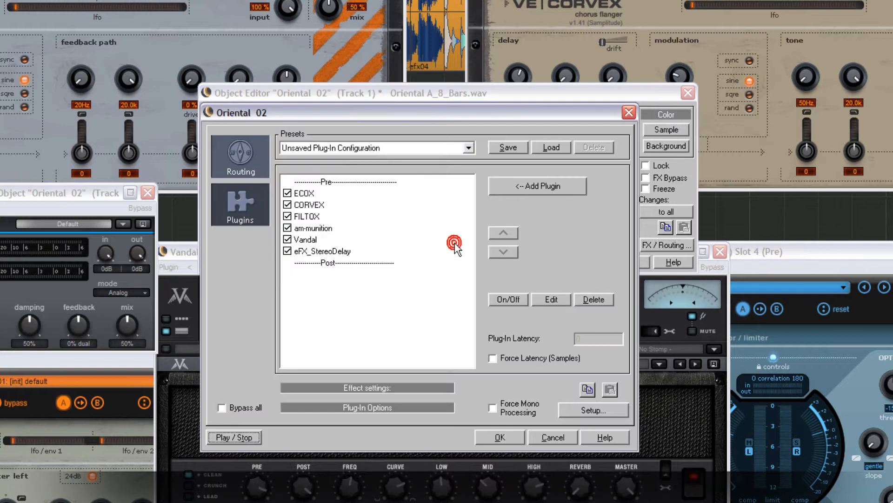
pyautogui.click(454, 242)
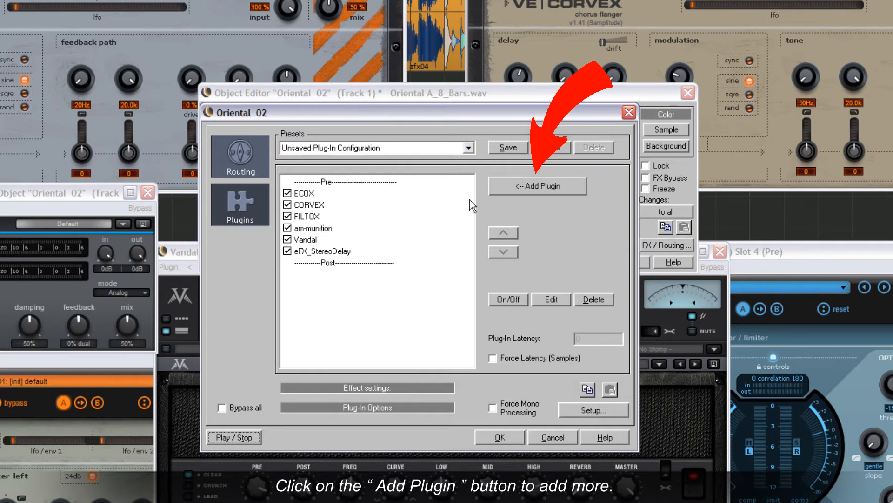
# Add the MAGIX am-pulse transient modeller as the seventh plug-in in the chain.
pyautogui.click(536, 185)
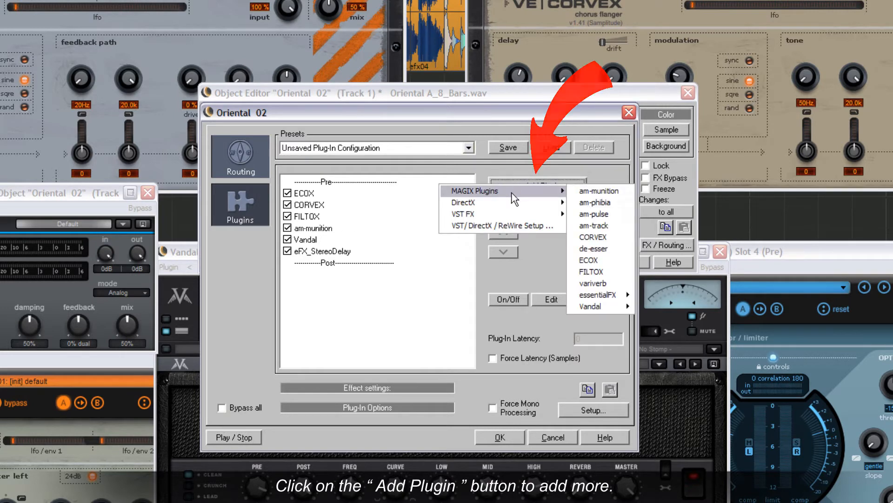
pyautogui.click(593, 214)
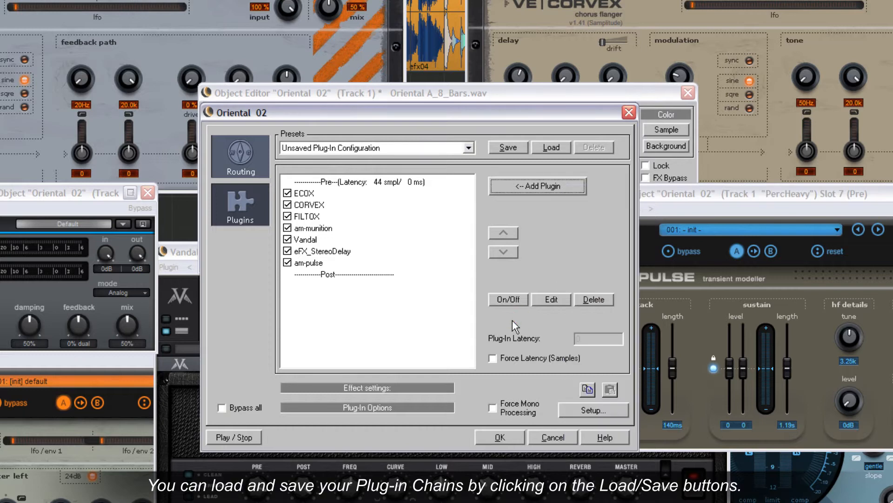
pyautogui.moveTo(550, 148)
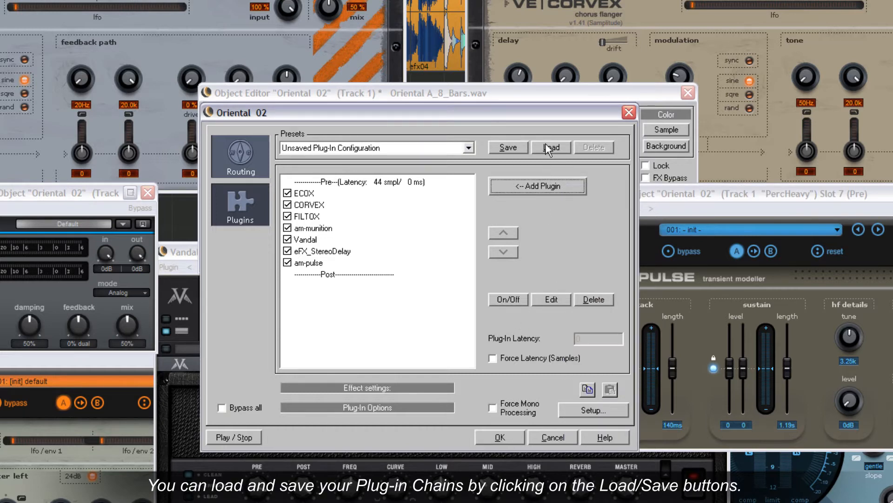
# Load the 'Five' chain preset: FILTOX, eFX_Phaser, CORVEX, eFX_StereoDelay and am-track.
pyautogui.click(506, 147)
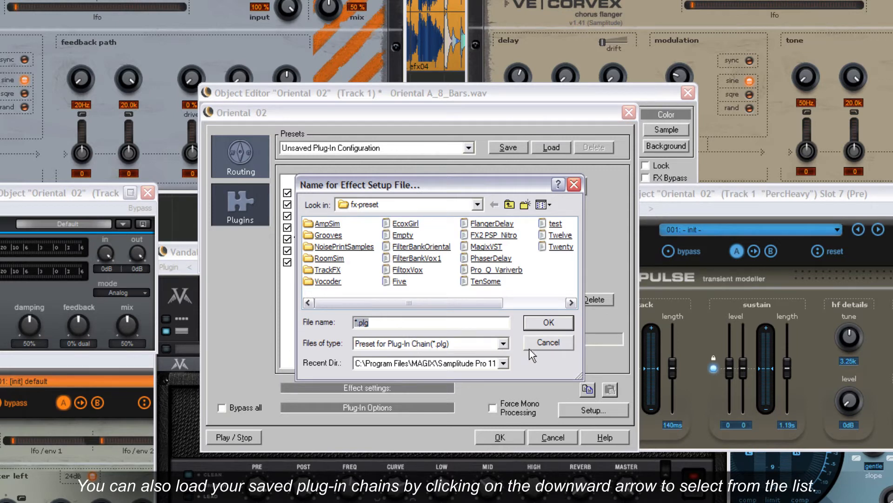
pyautogui.click(547, 342)
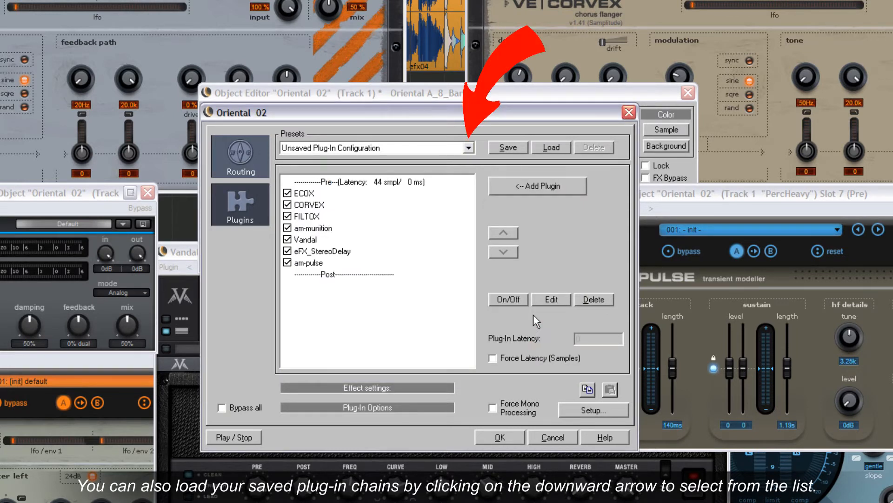
pyautogui.click(468, 147)
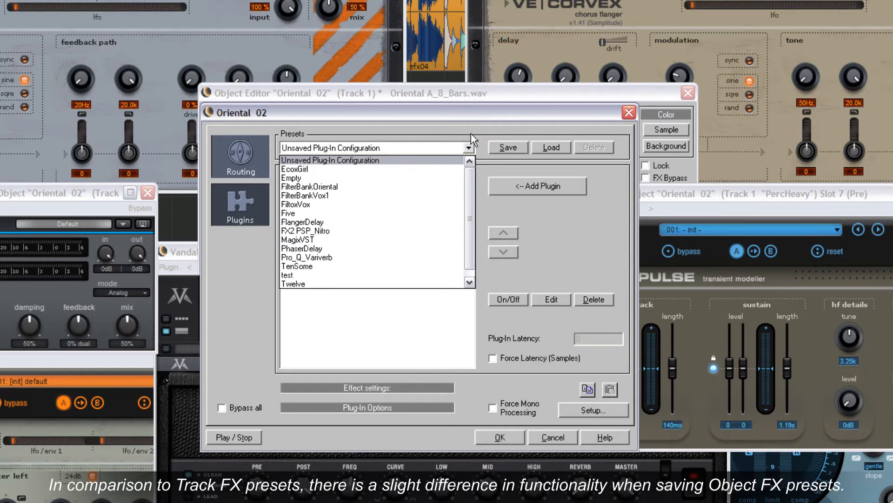
pyautogui.click(469, 147)
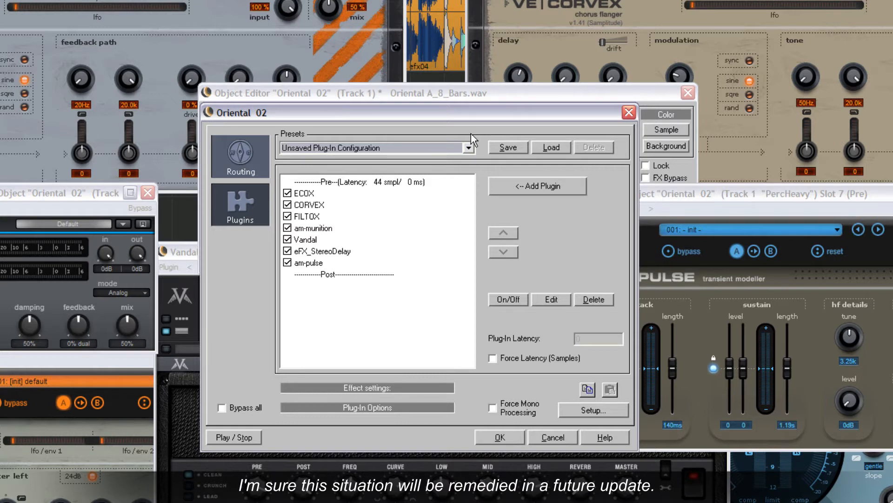
pyautogui.click(469, 148)
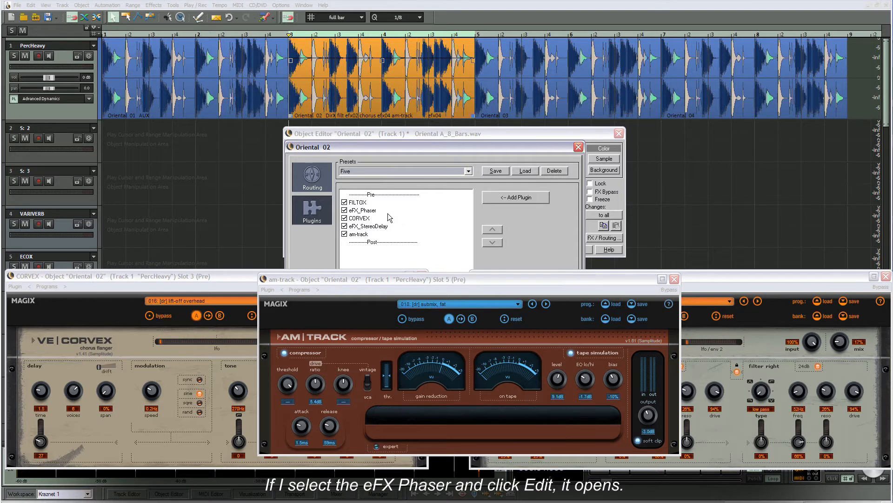
# Open the eFX_Phaser and eFX_StereoDelay plug-in windows from the chain list.
pyautogui.click(363, 210)
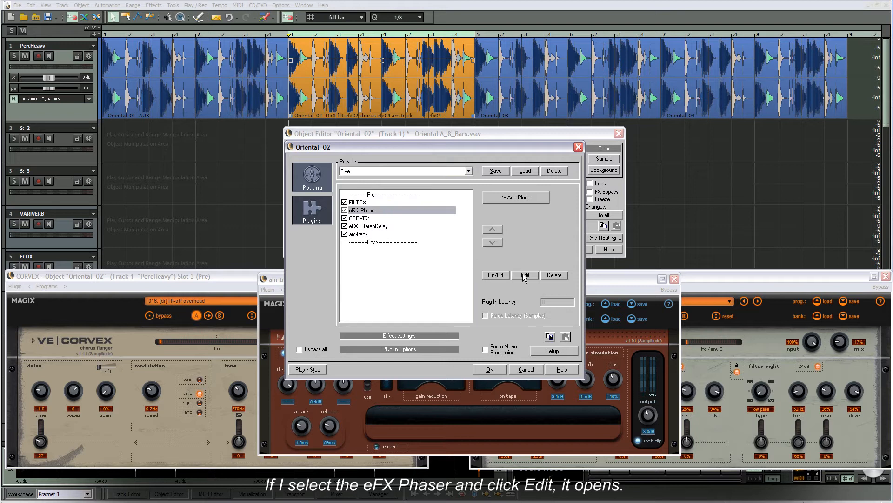
pyautogui.click(524, 274)
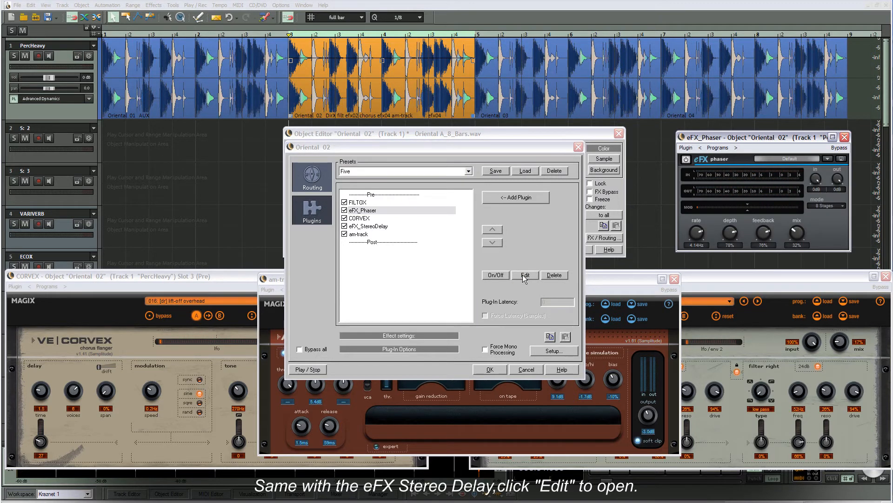
pyautogui.click(369, 225)
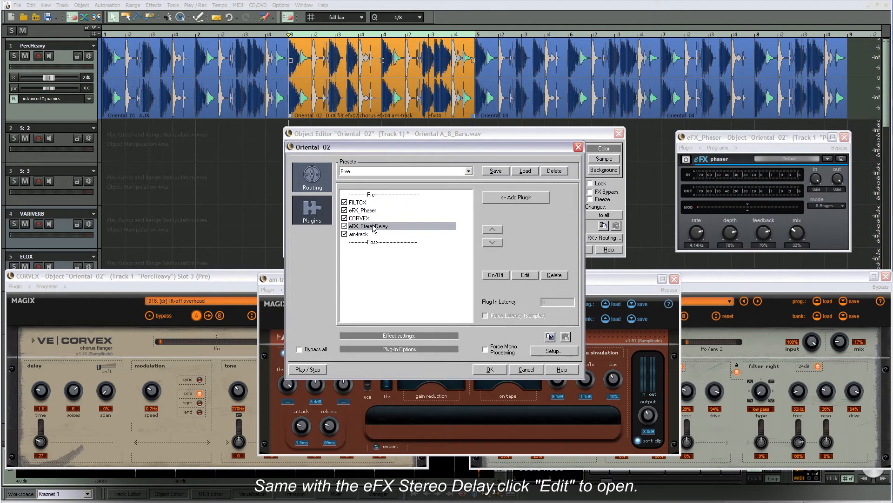
pyautogui.click(524, 274)
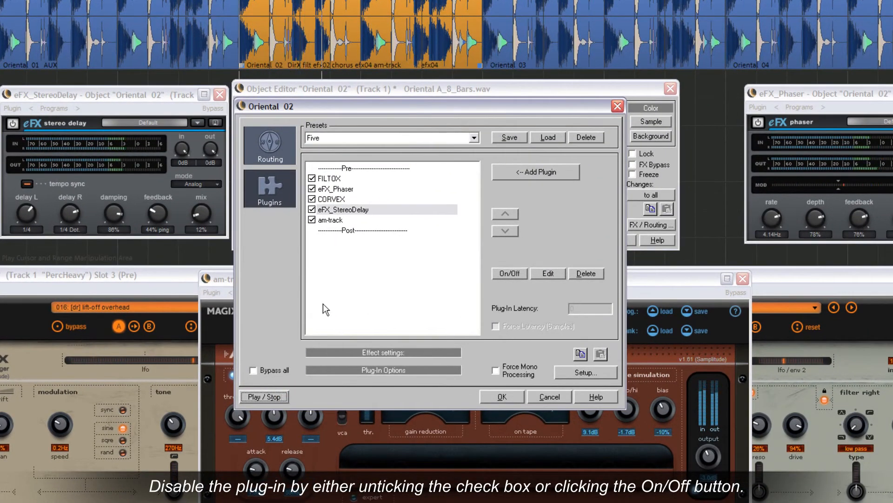
# Switch eFX_StereoDelay off and back on, leaving all five plug-ins enabled.
pyautogui.click(312, 210)
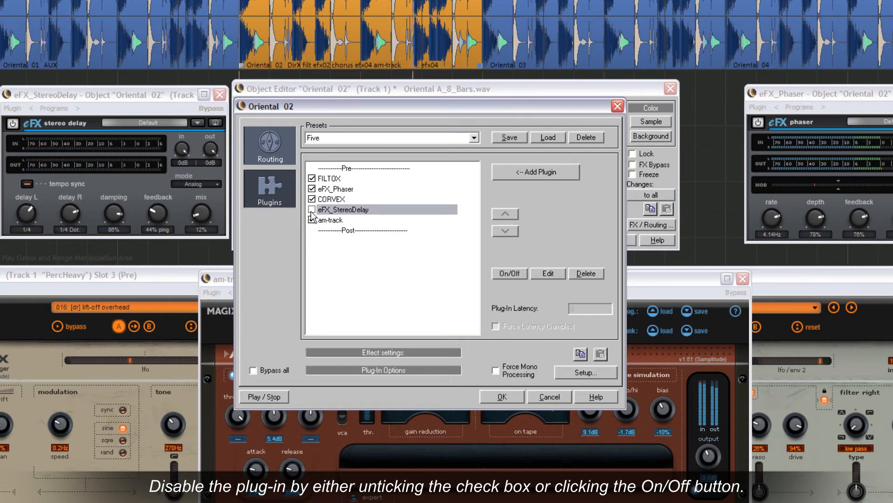
pyautogui.click(507, 273)
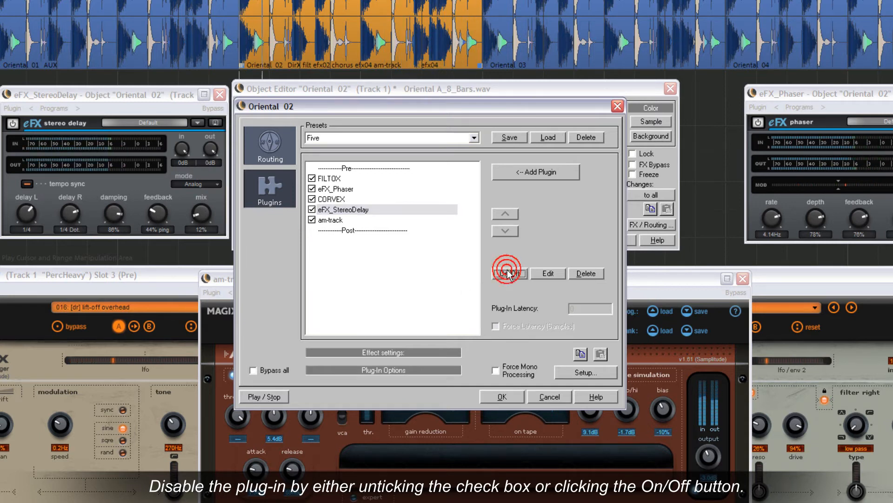
pyautogui.click(509, 273)
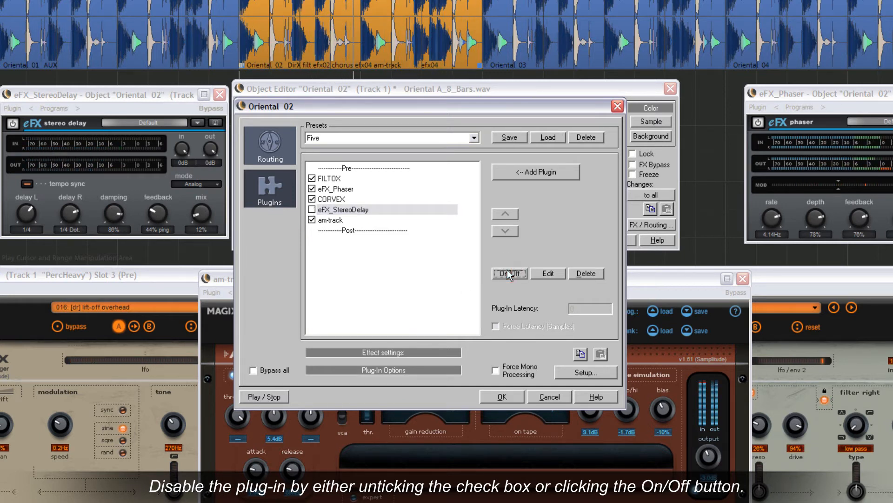
pyautogui.click(312, 209)
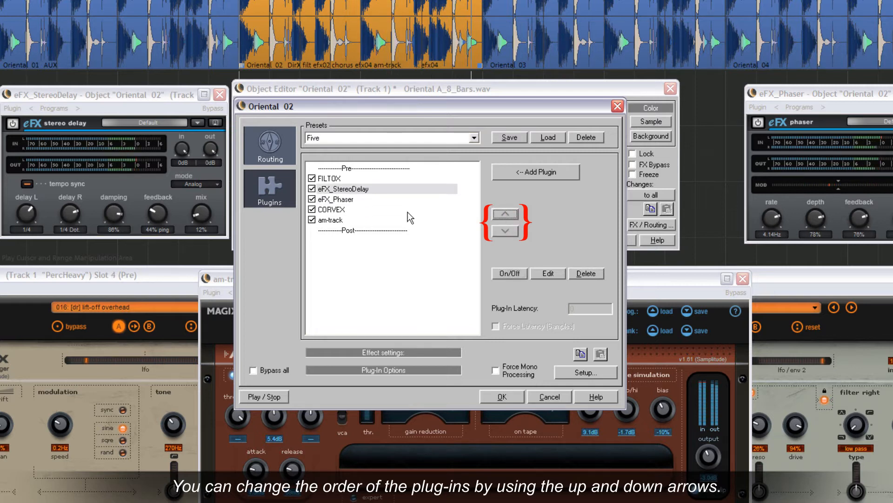
# Move eFX_Phaser above CORVEX, then shift am-track and CORVEX into the Post-fader section.
pyautogui.click(504, 230)
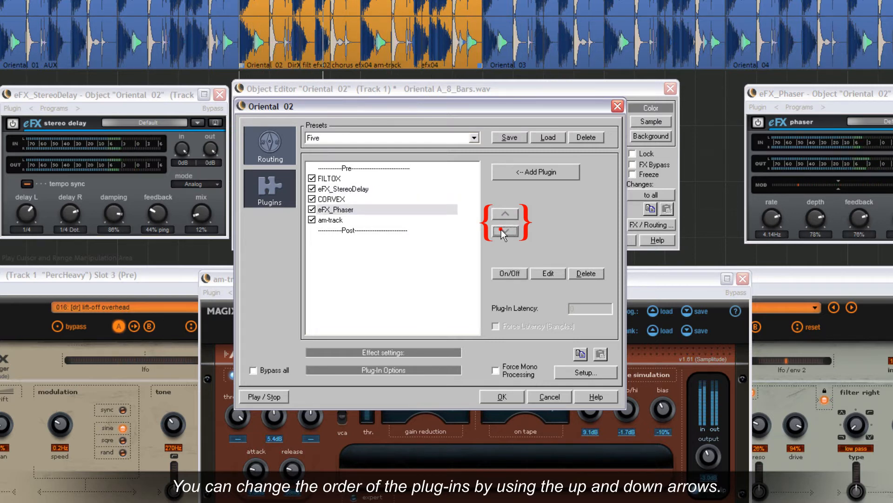
pyautogui.click(504, 233)
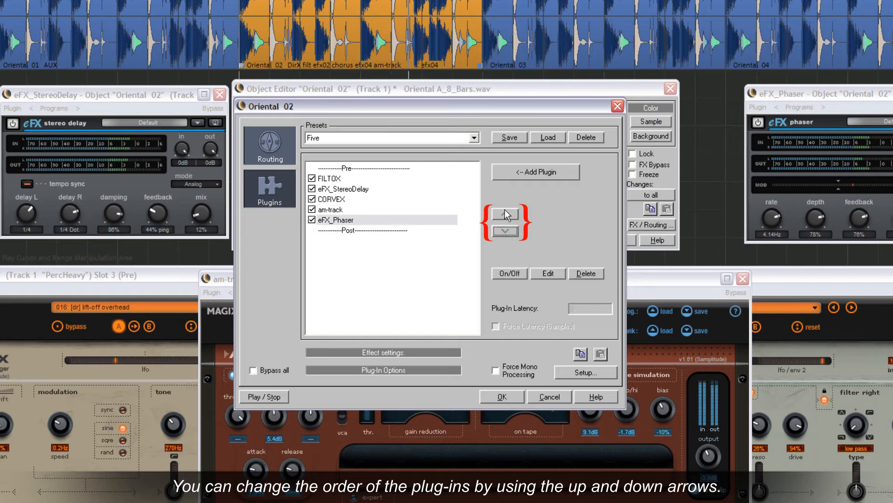
pyautogui.click(505, 214)
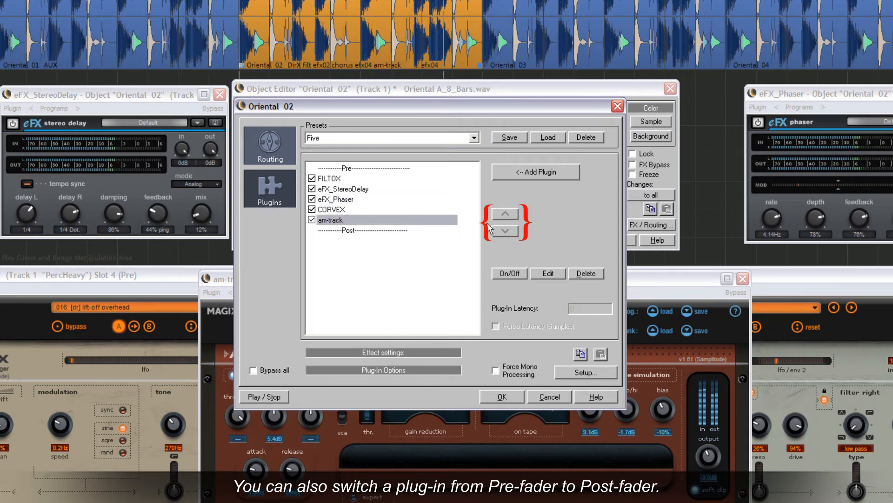
pyautogui.click(505, 231)
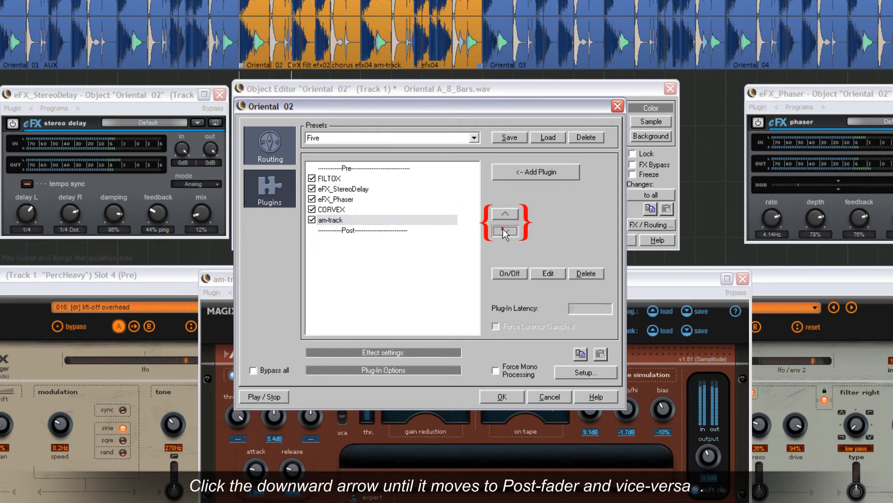
pyautogui.click(505, 231)
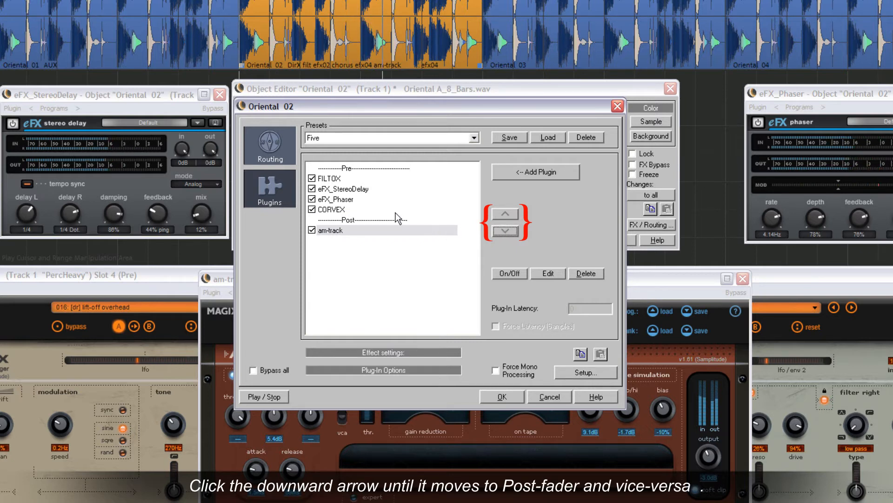
pyautogui.click(506, 226)
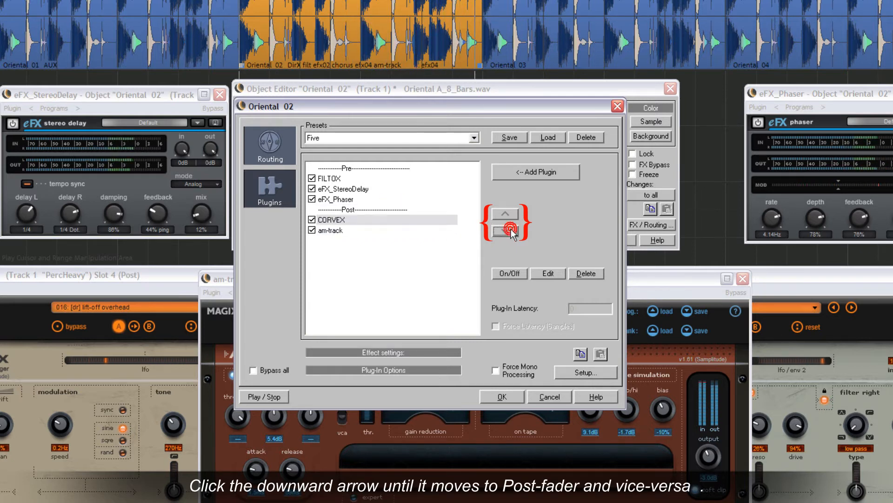
pyautogui.click(504, 231)
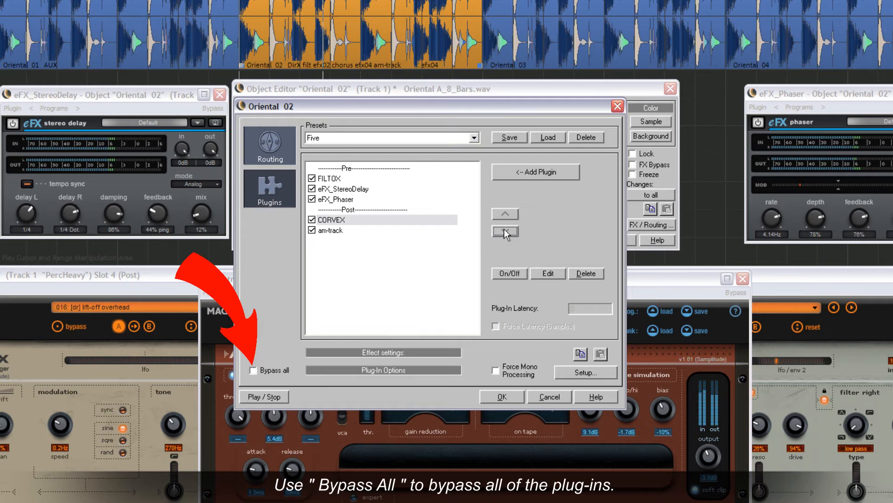
# Toggle Bypass all on and off, delete CORVEX, and tick Force Latency.
pyautogui.click(254, 370)
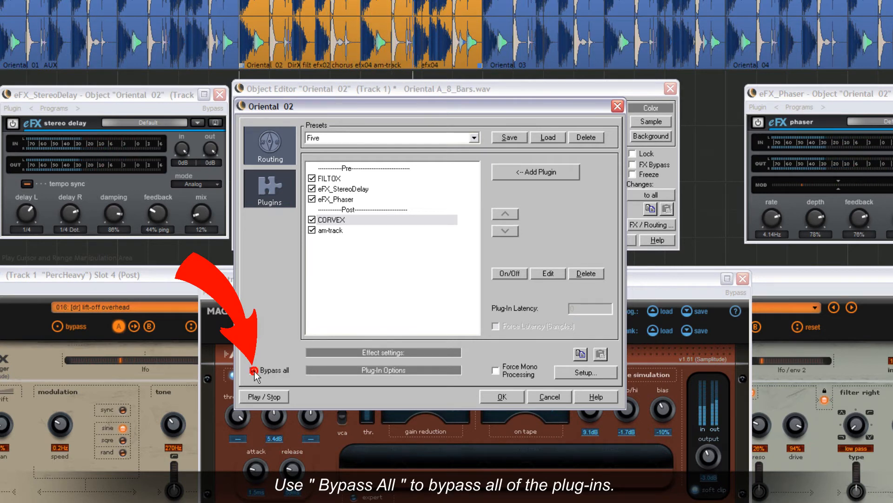
pyautogui.click(249, 370)
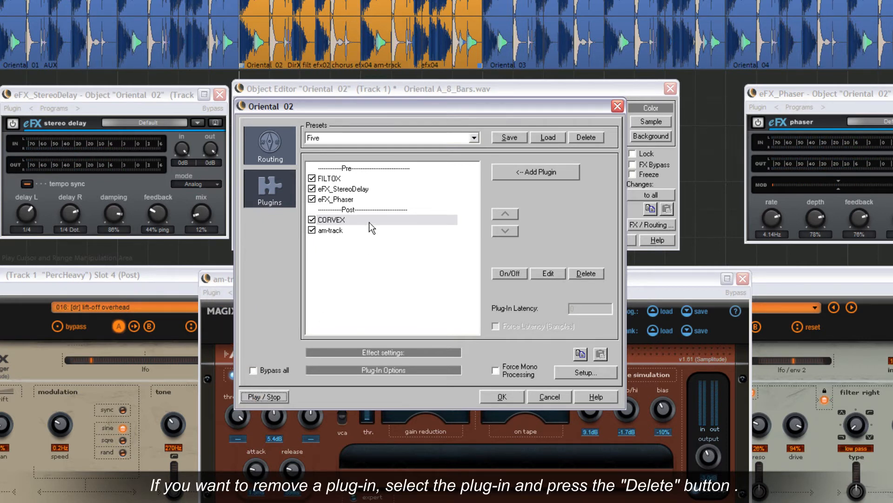
pyautogui.click(586, 273)
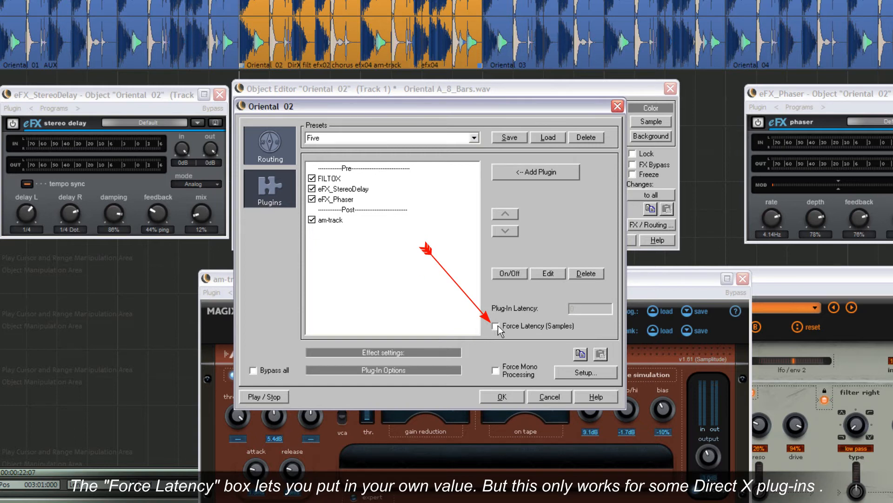
pyautogui.click(497, 325)
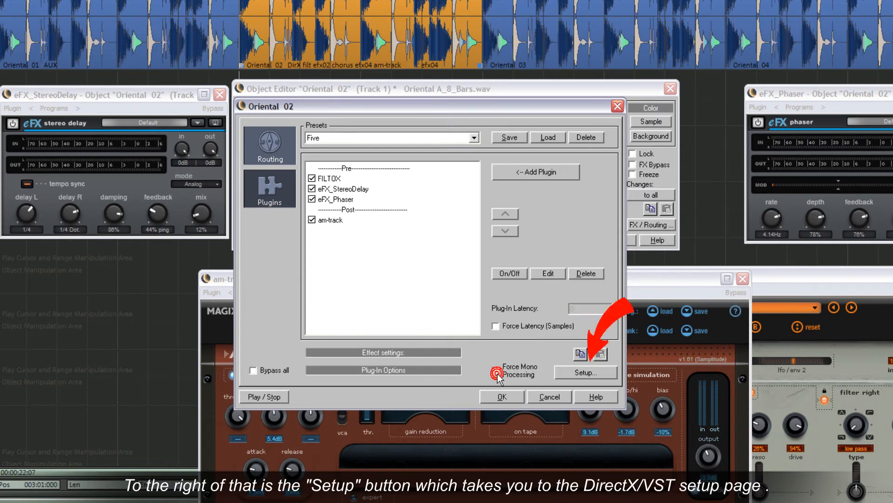
pyautogui.click(584, 373)
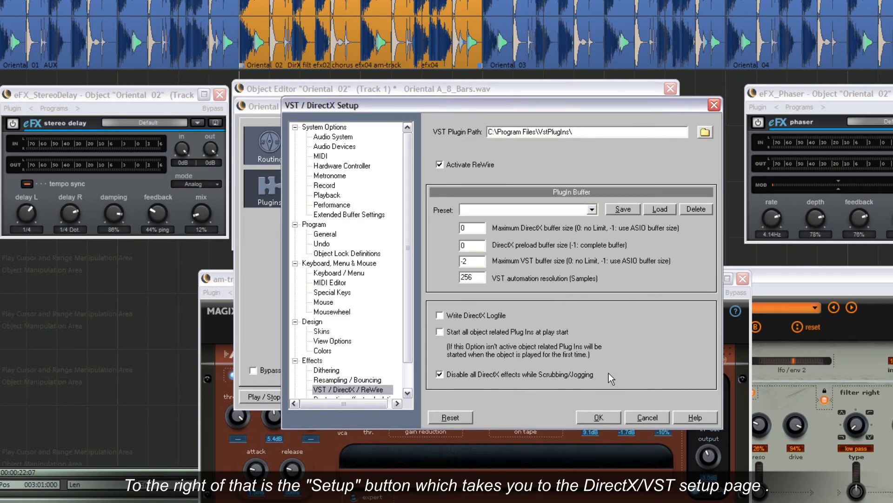
pyautogui.click(704, 132)
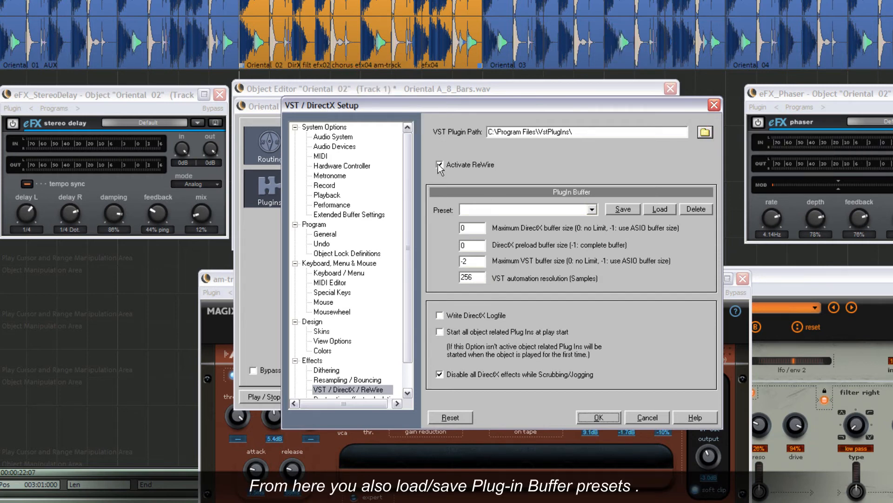
pyautogui.click(593, 209)
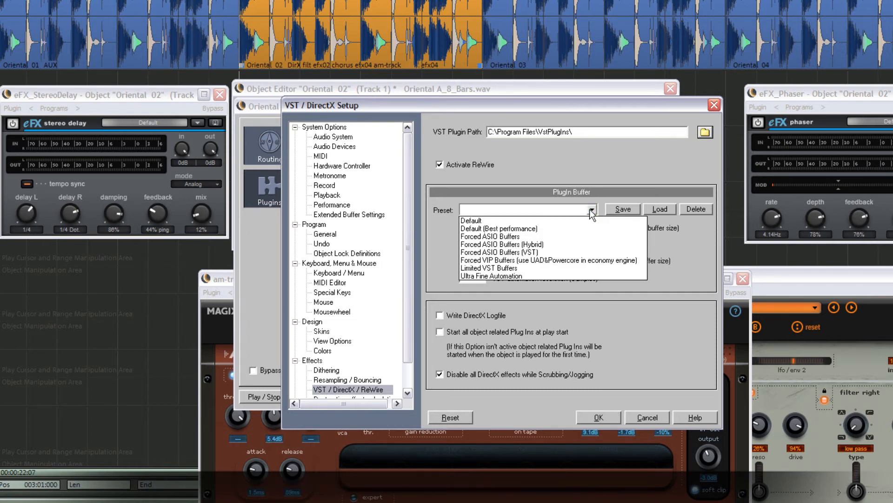
pyautogui.click(593, 210)
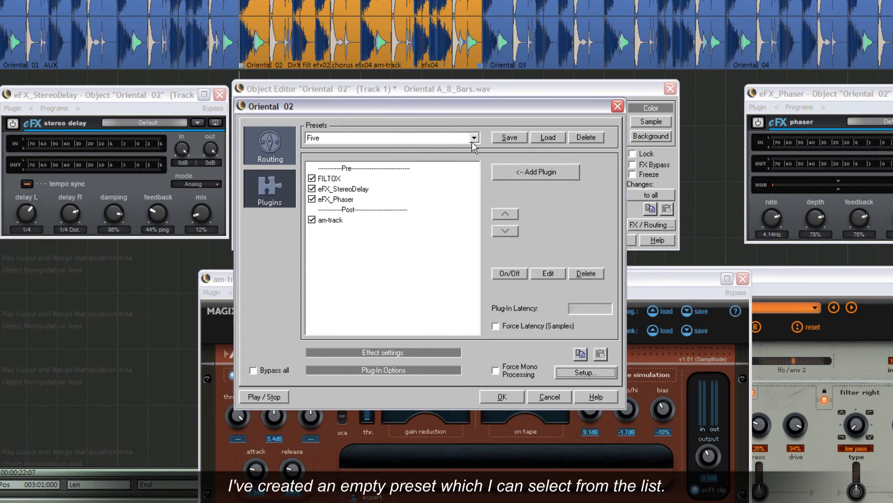
# Load the Empty chain preset, then close the plug-in chain window.
pyautogui.click(473, 137)
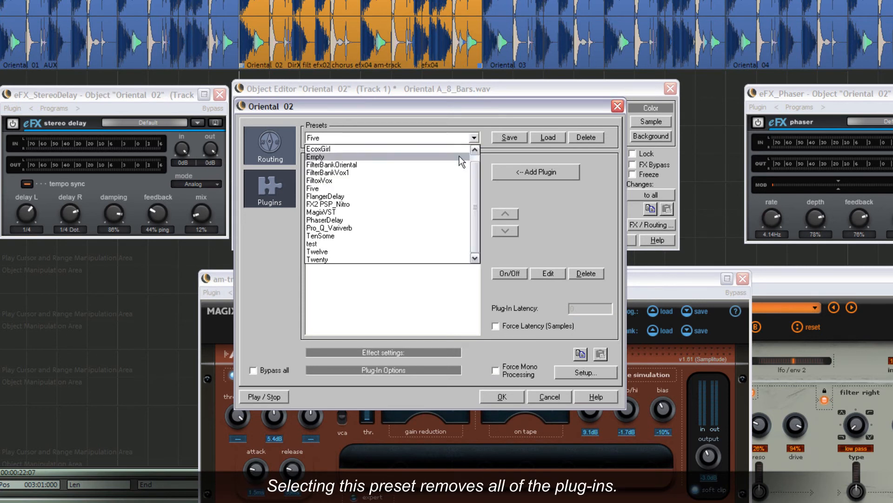
pyautogui.click(315, 157)
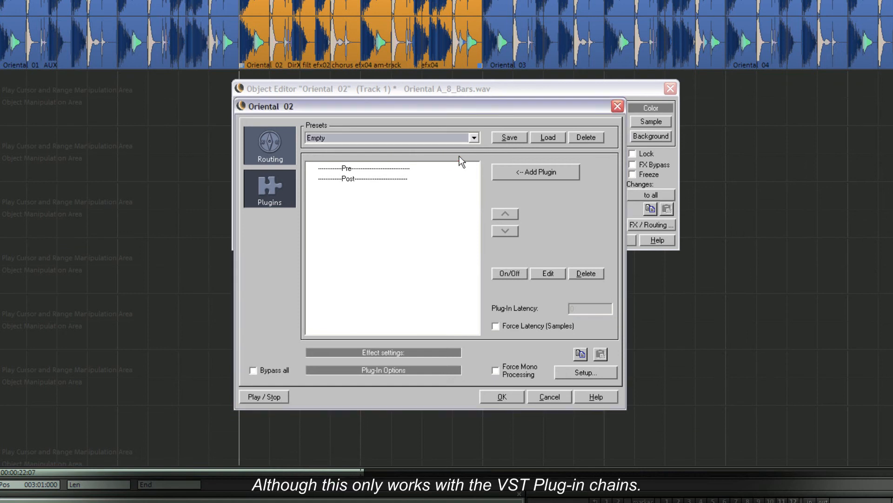
pyautogui.click(474, 138)
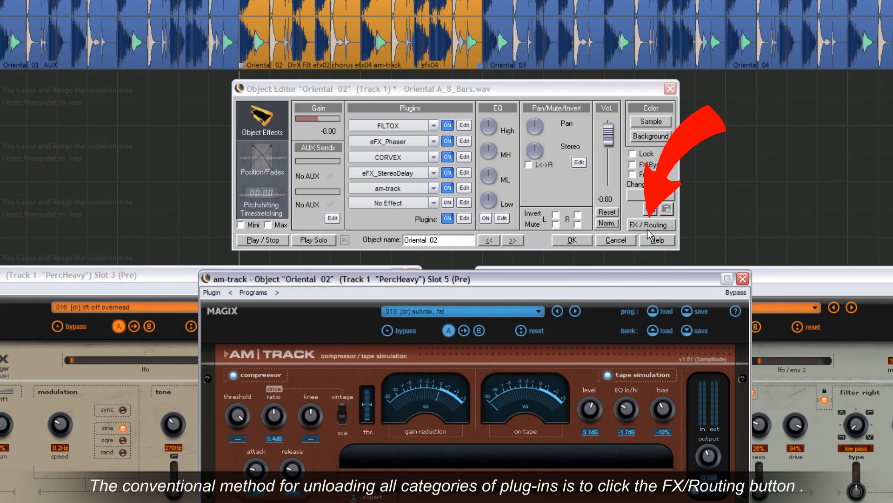
pyautogui.click(651, 225)
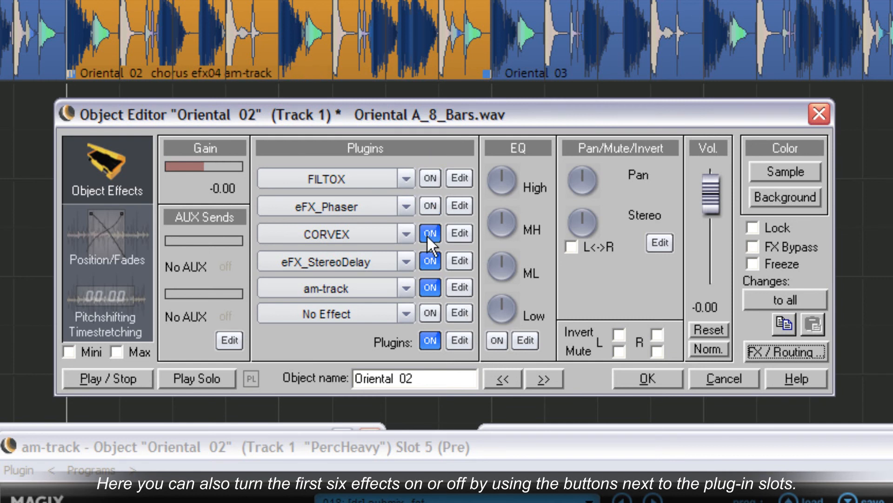
# Open the eFX_StereoDelay interface from its slot in the Object Editor.
pyautogui.click(429, 178)
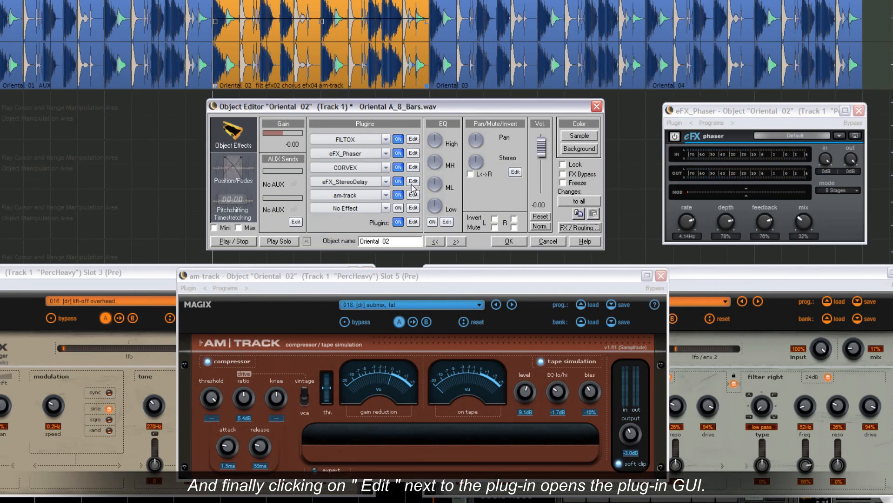
pyautogui.click(413, 181)
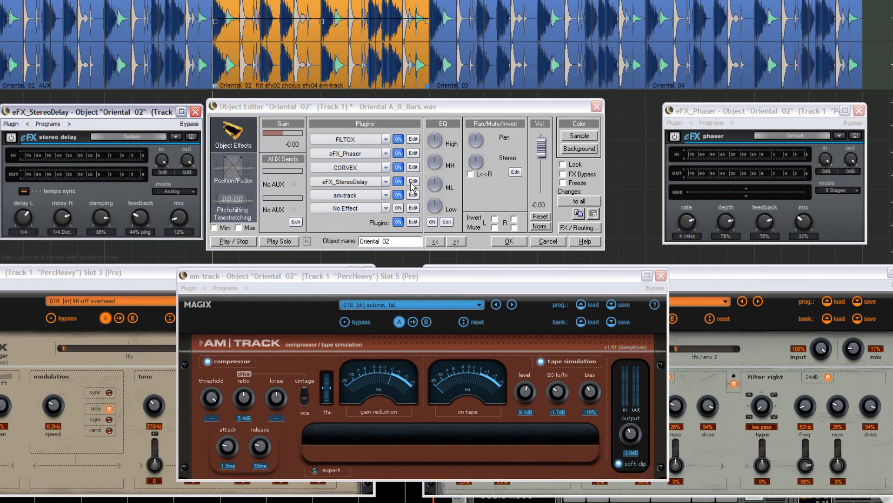